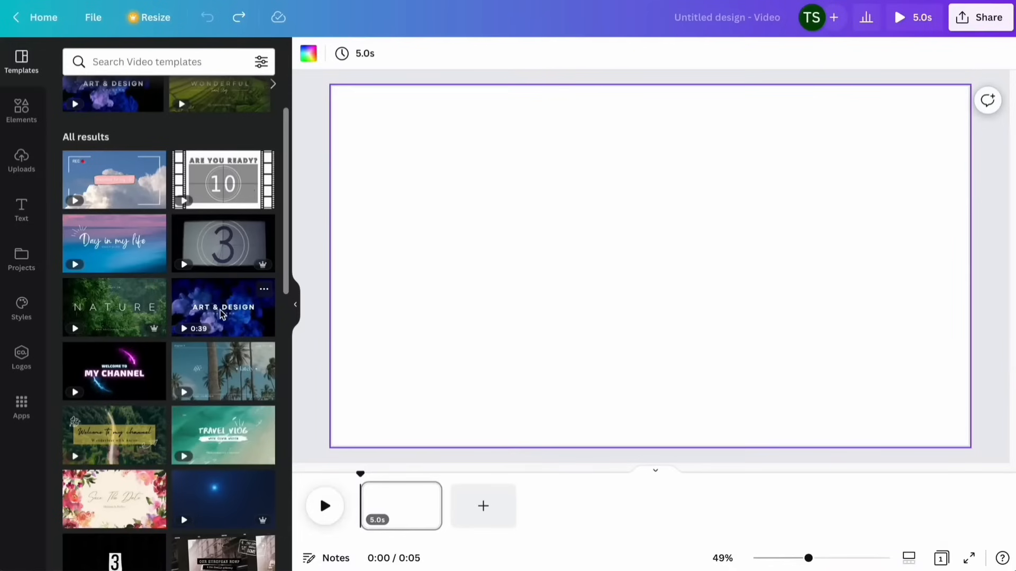
# Step: Preview the Art & Design template, then show the Uploads library beside the blank video
pyautogui.click(223, 307)
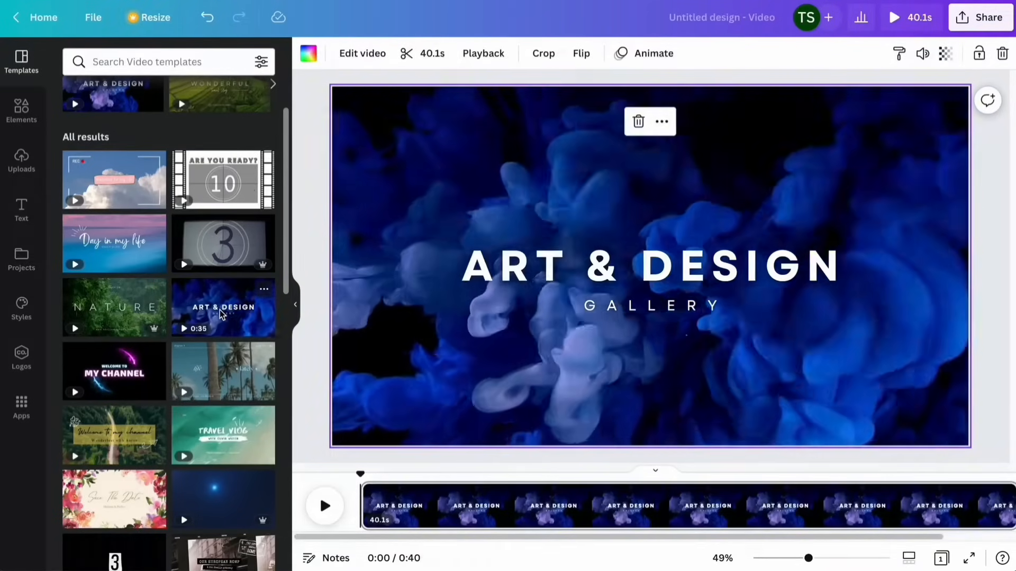
pyautogui.click(21, 161)
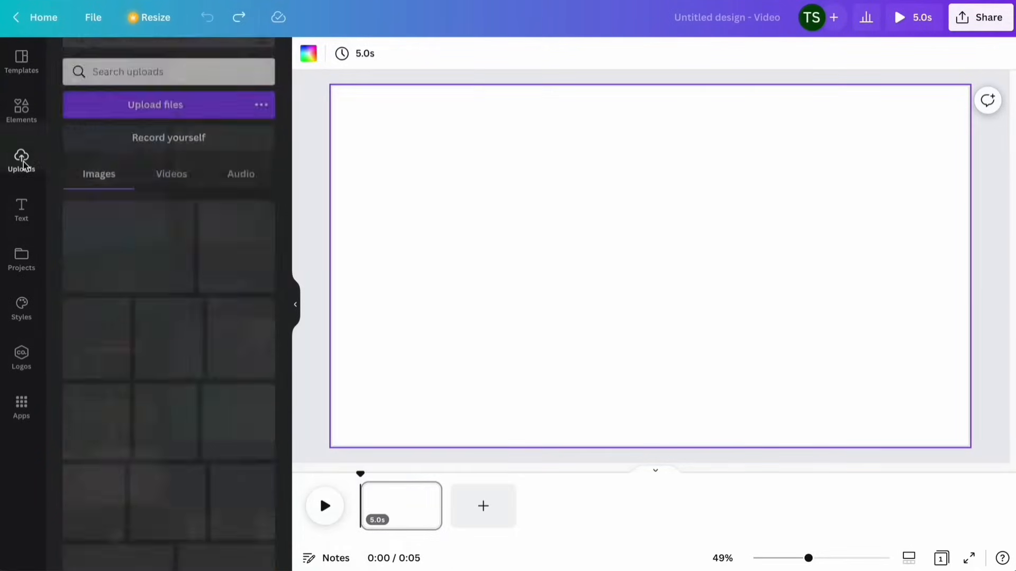